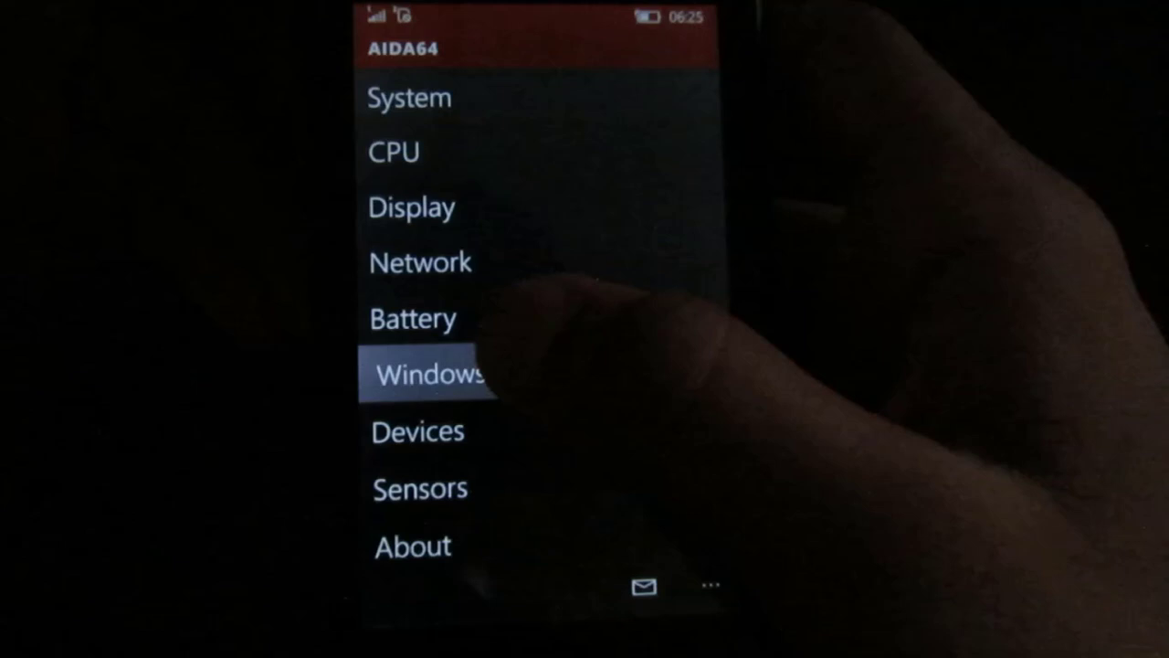
Show the Windows page: Windows 10 Mobile 10.0.15063, 32-bit ARM kernel, 390 MB memory, uptime
click(424, 377)
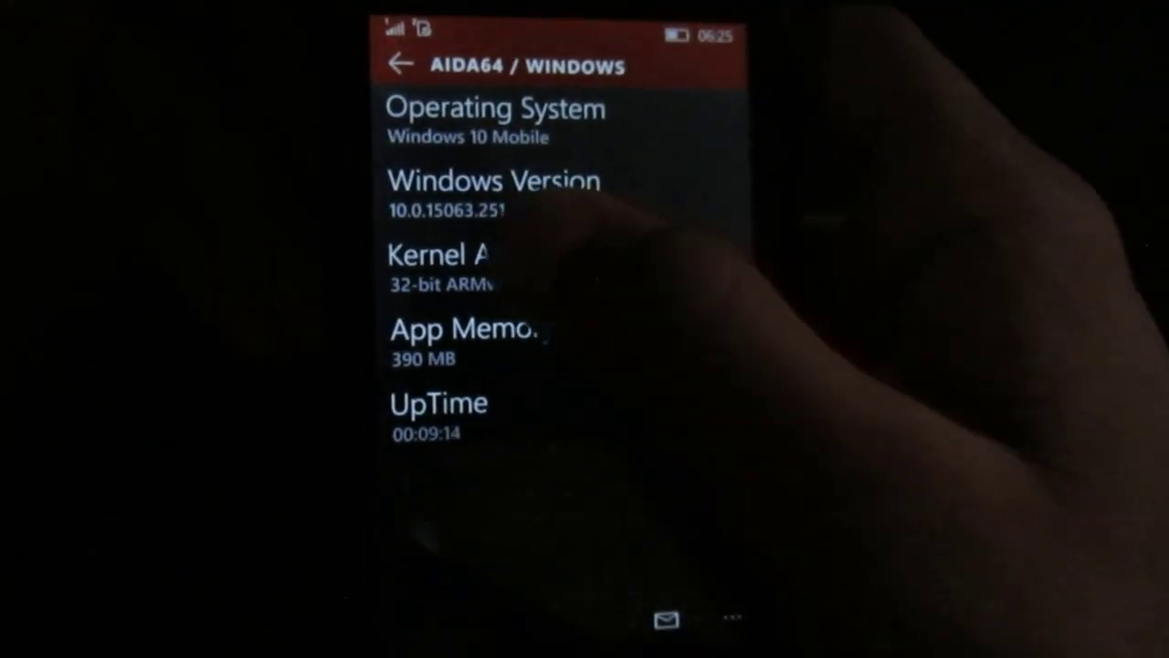